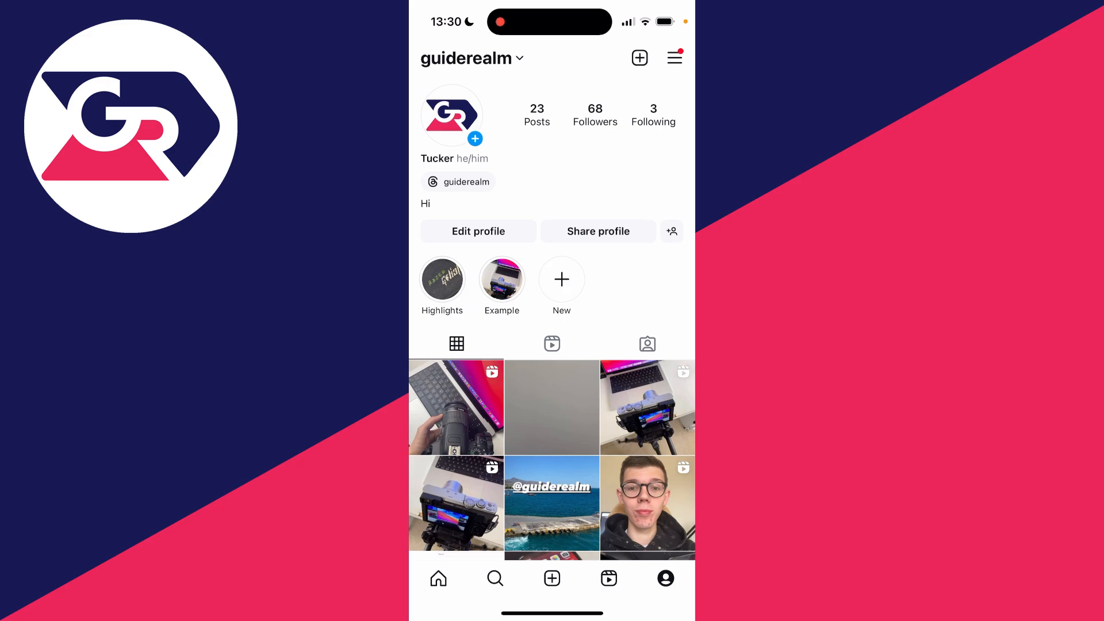
Bring up the profile's account options menu from the top-right icon
{"action": "left_click", "coordinate": [673, 58]}
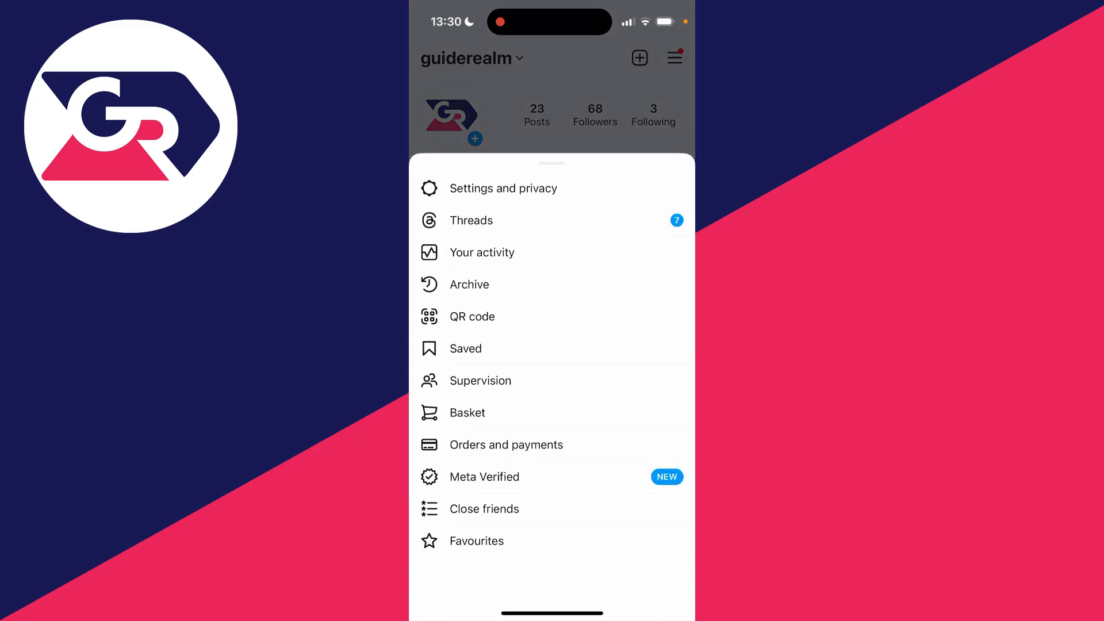
Go into Settings and privacy and reach Account type and tools under For professionals
{"action": "left_click", "coordinate": [504, 187]}
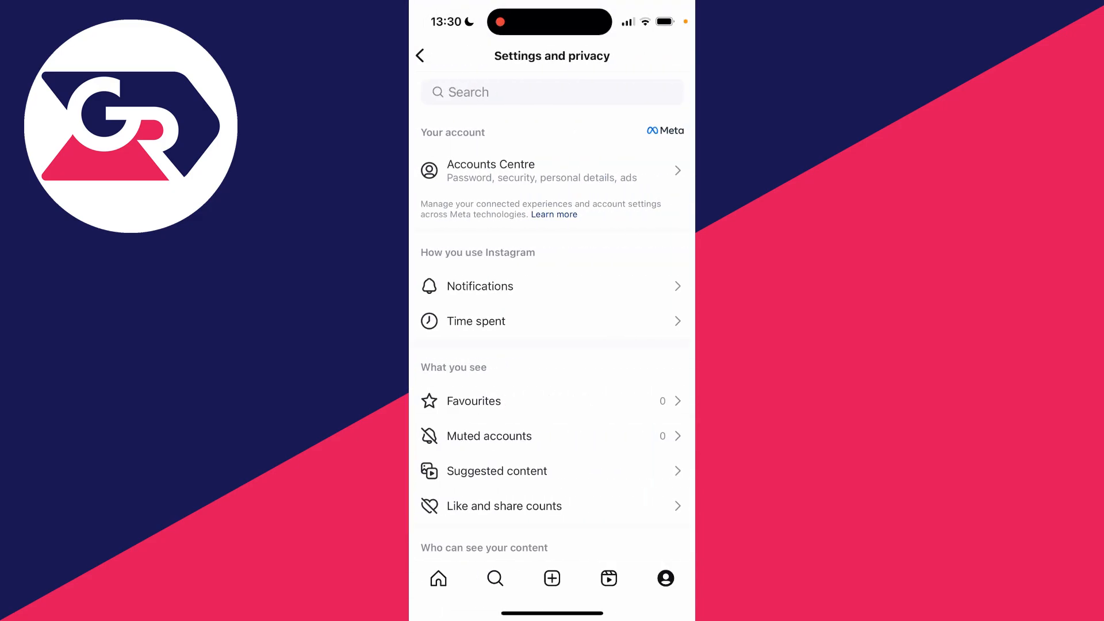
{"action": "scroll", "scroll_direction": "down", "scroll_amount": 3}
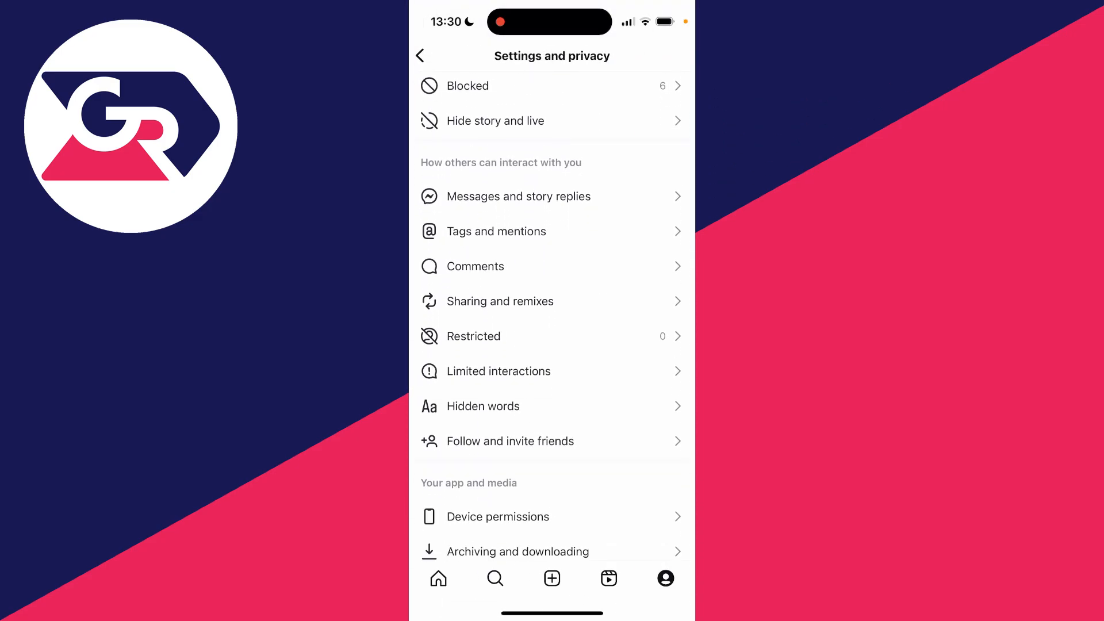
{"action": "scroll", "scroll_direction": "down", "scroll_amount": 3}
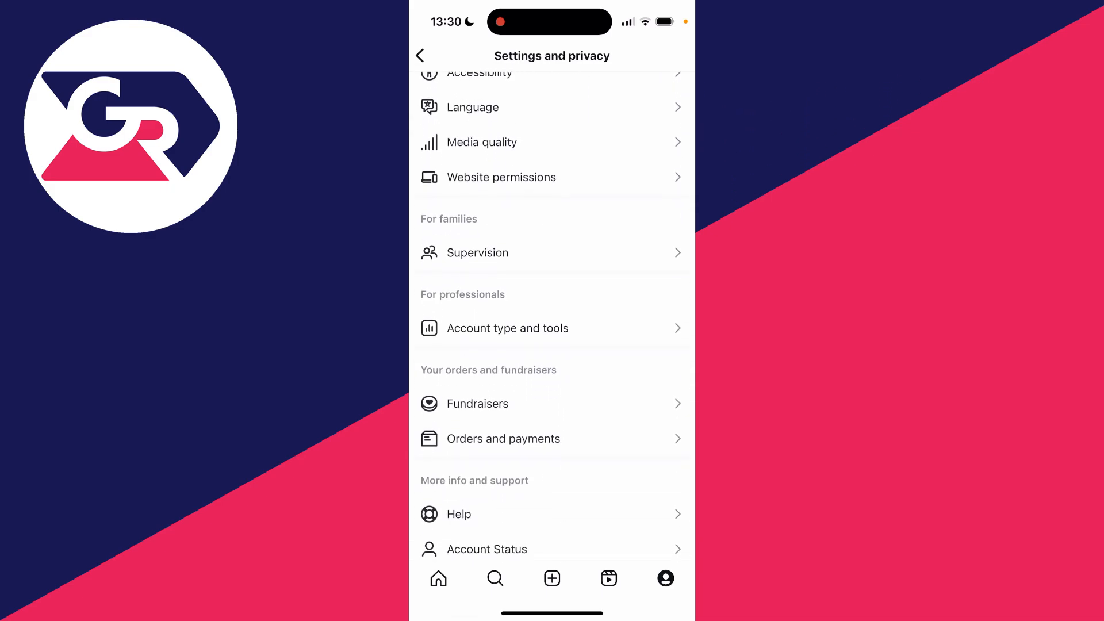
{"action": "scroll", "scroll_direction": "down", "scroll_amount": 3}
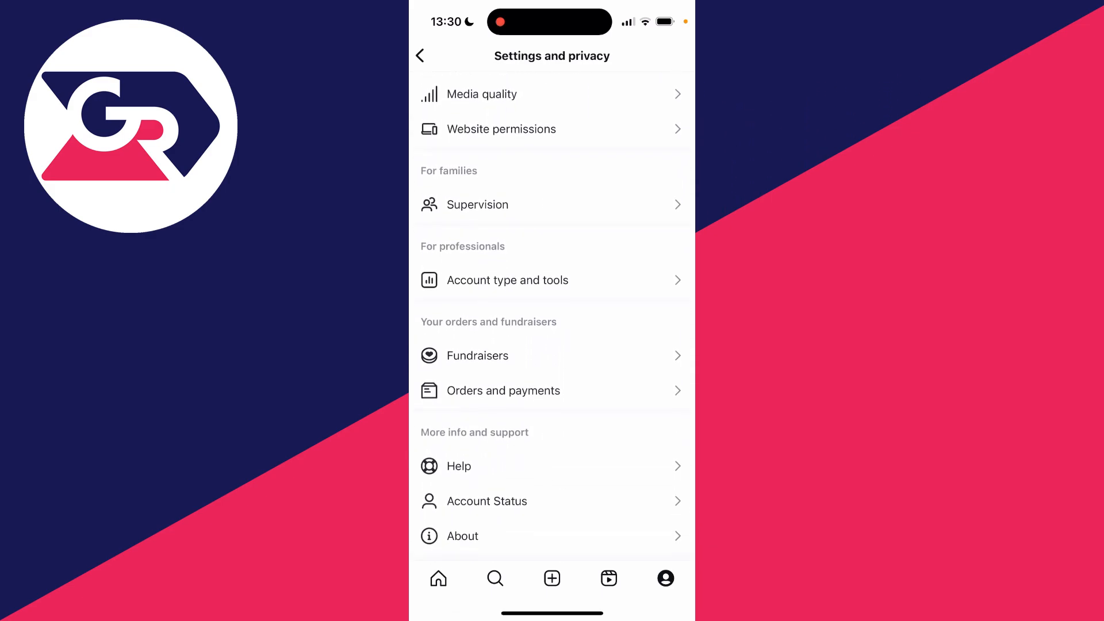
{"action": "left_click", "coordinate": [506, 281]}
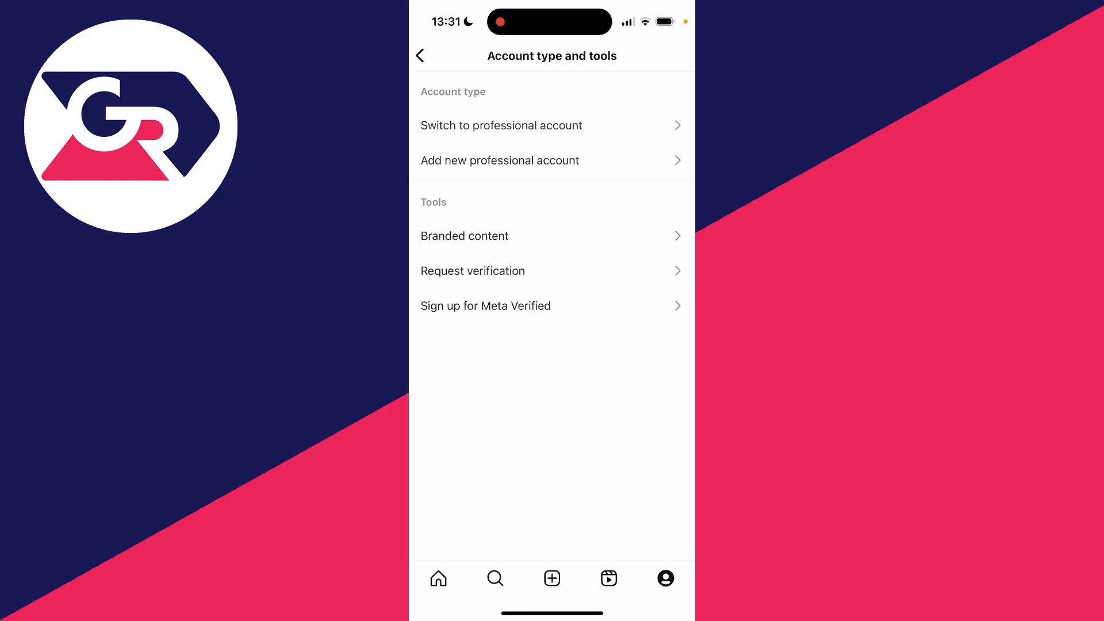
Start the switch to a professional account and continue past the intro slides to category search
{"action": "left_click", "coordinate": [502, 125]}
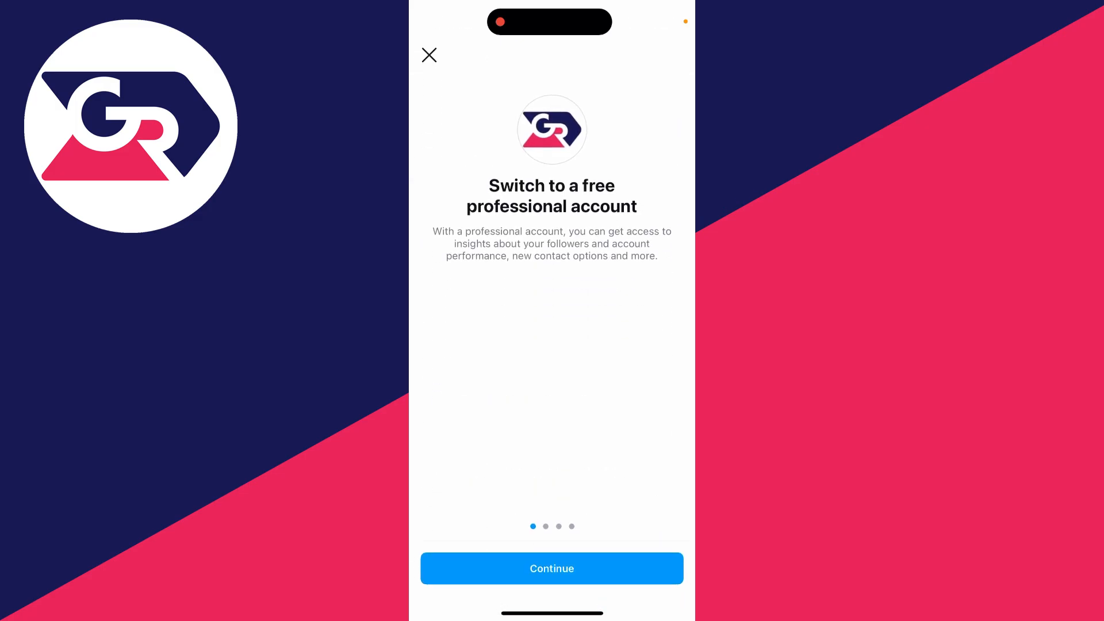
{"action": "scroll", "scroll_direction": "left", "scroll_amount": 3}
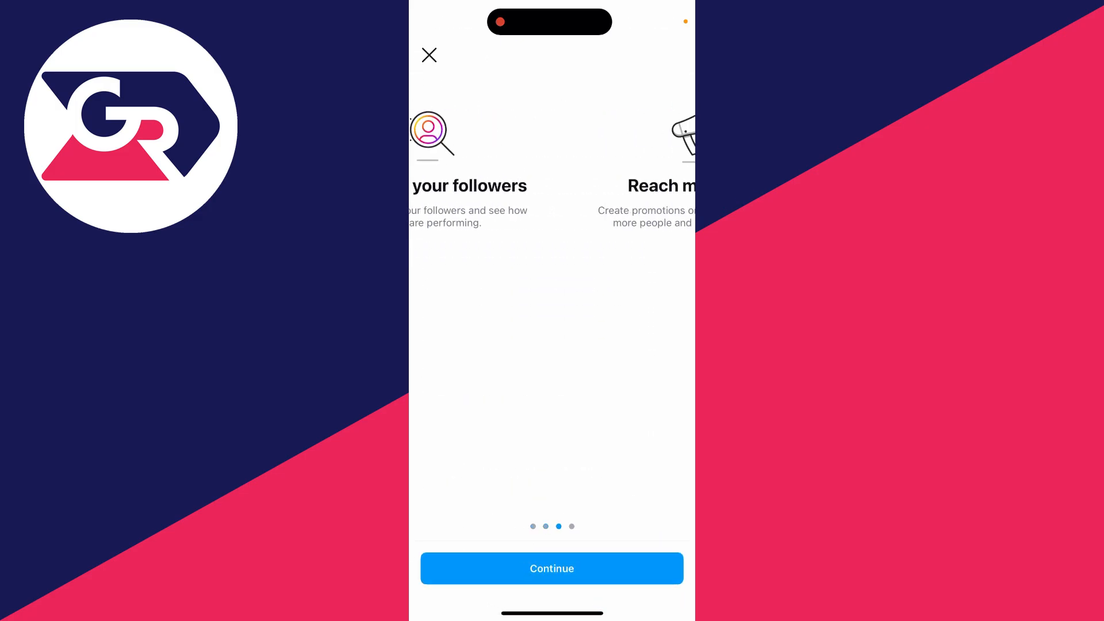
{"action": "left_click", "coordinate": [551, 568]}
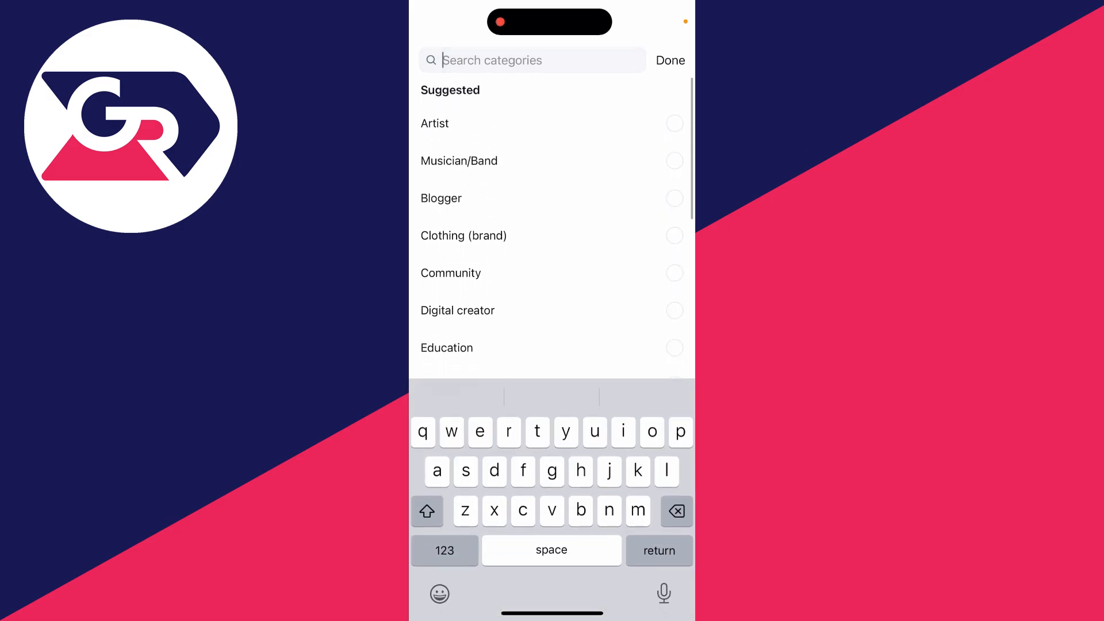
Search 'farm', choose Farm as the category with Display on profile turned on, and confirm
{"action": "type", "text": "farm"}
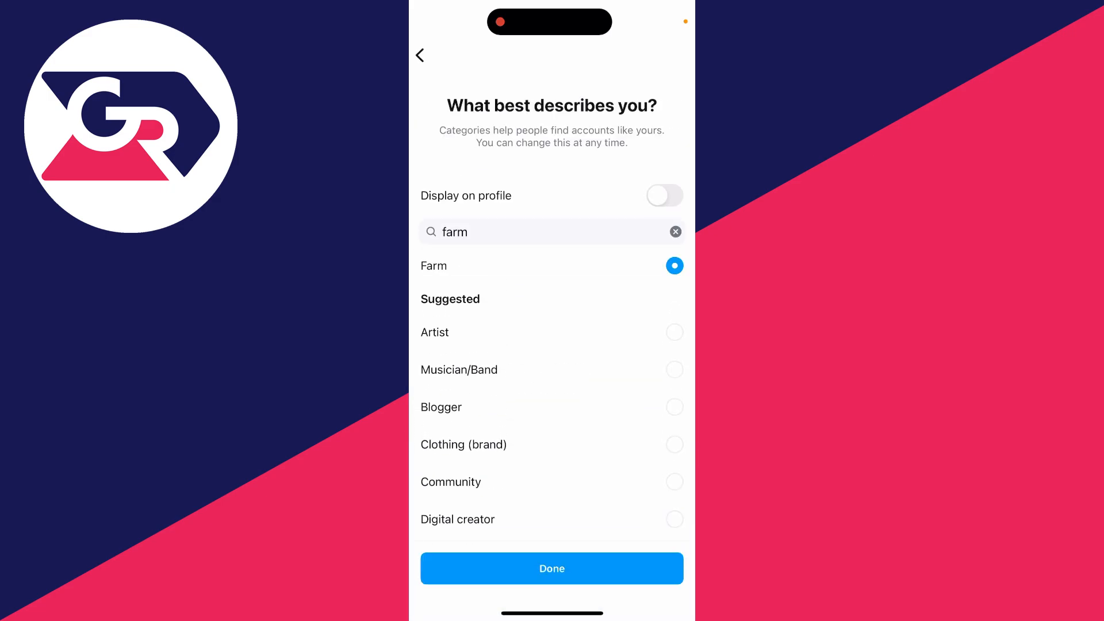
{"action": "left_click", "coordinate": [664, 195]}
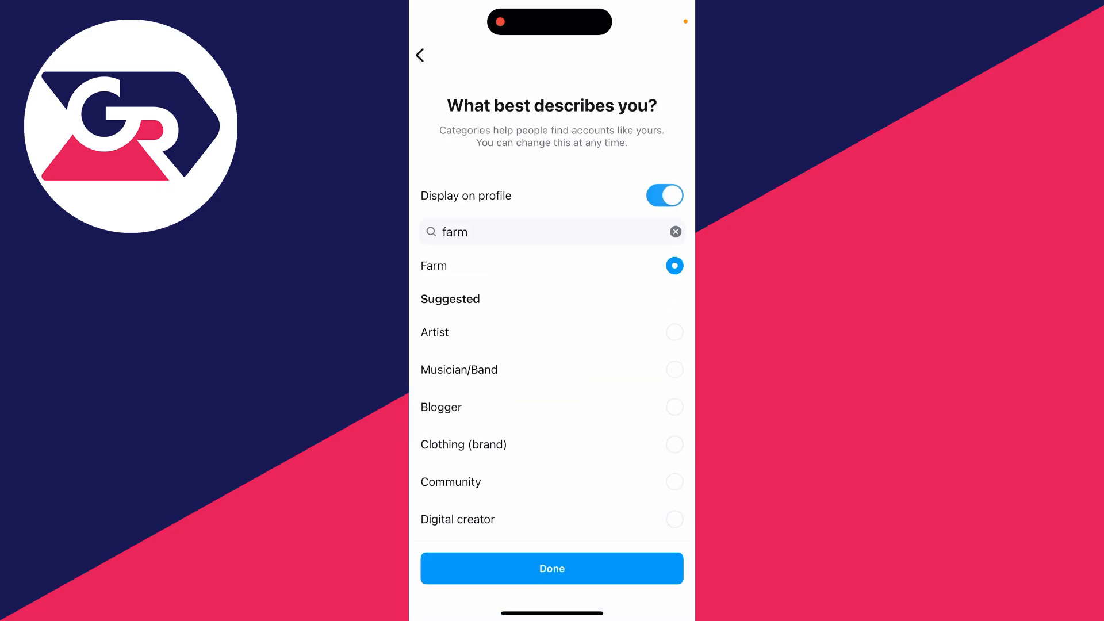
{"action": "left_click", "coordinate": [551, 568]}
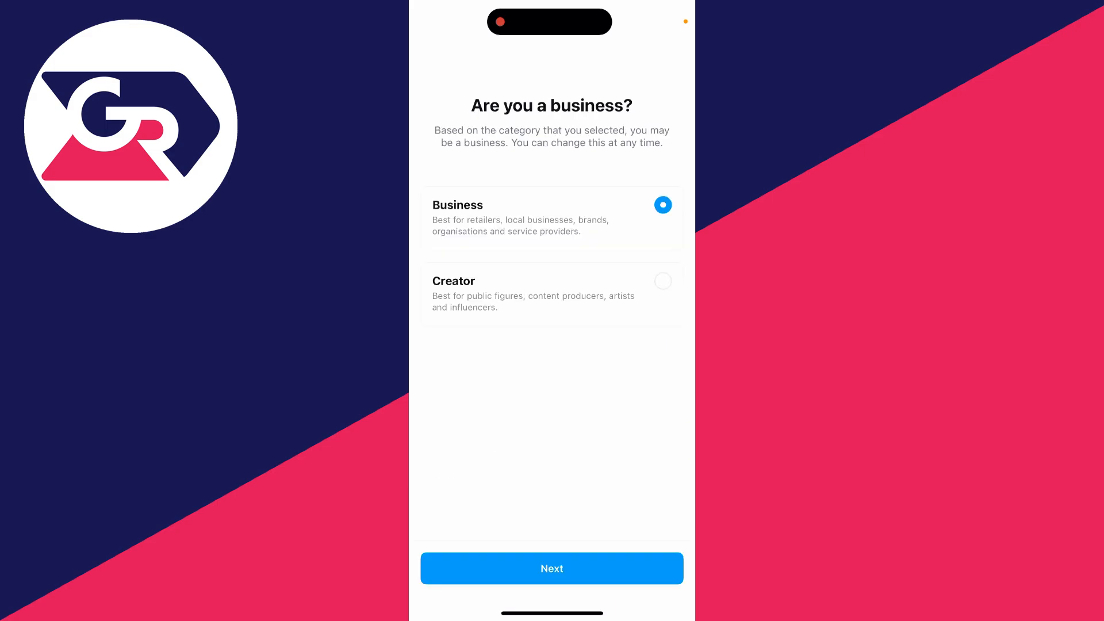
Keep Business as the account type and accept the contact info to finish the switch
{"action": "left_click", "coordinate": [550, 568]}
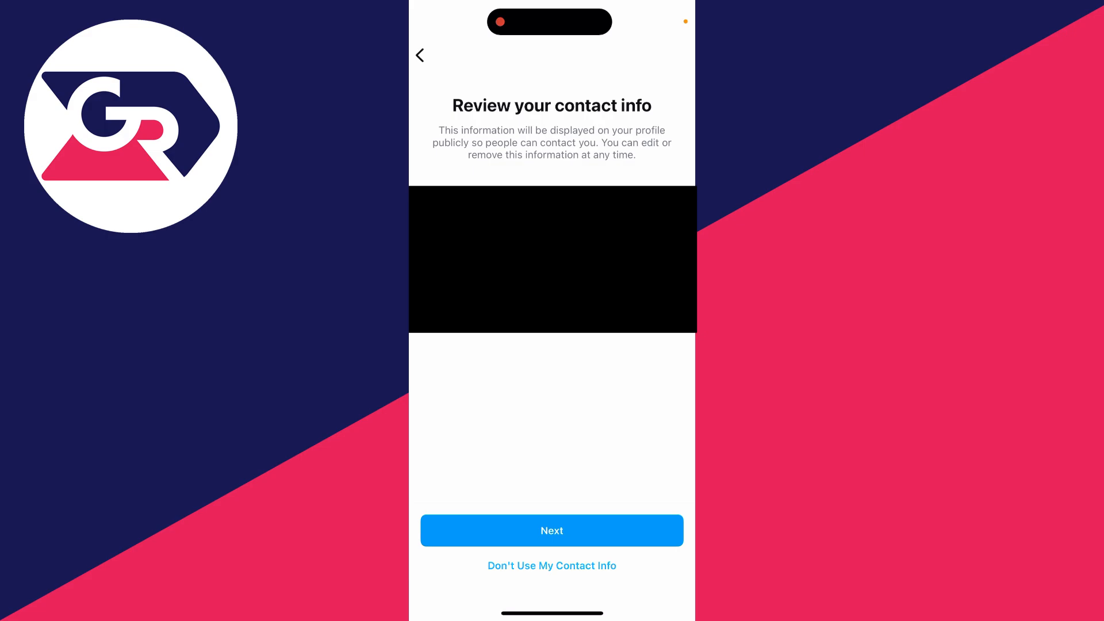
{"action": "left_click", "coordinate": [551, 530]}
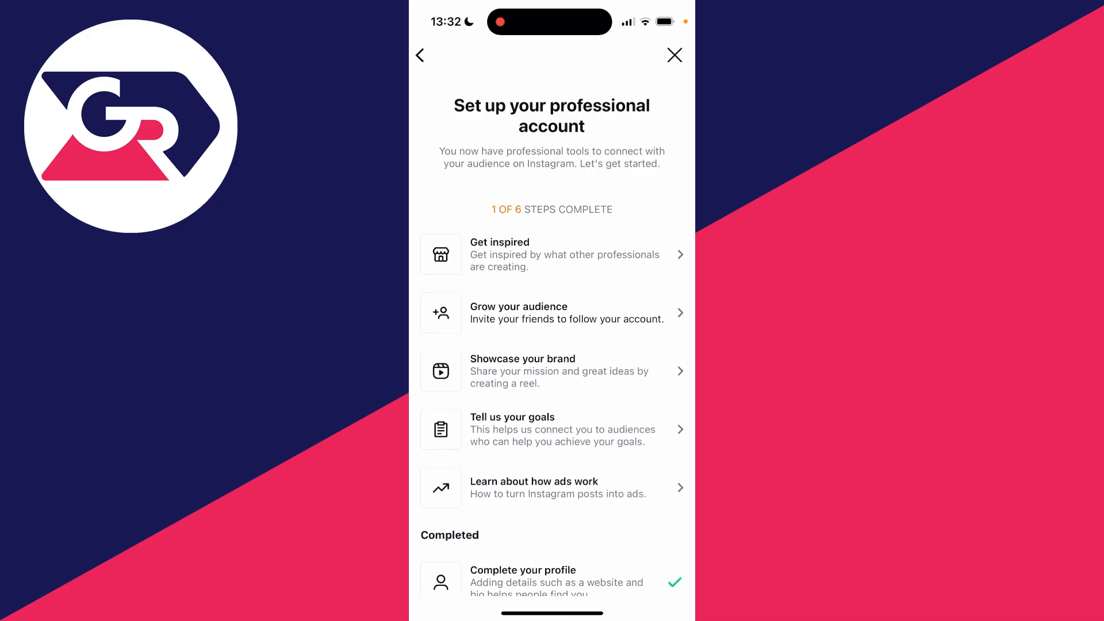
Close the setup checklist to see Farm on the profile, then reopen the account options menu
{"action": "left_click", "coordinate": [672, 55]}
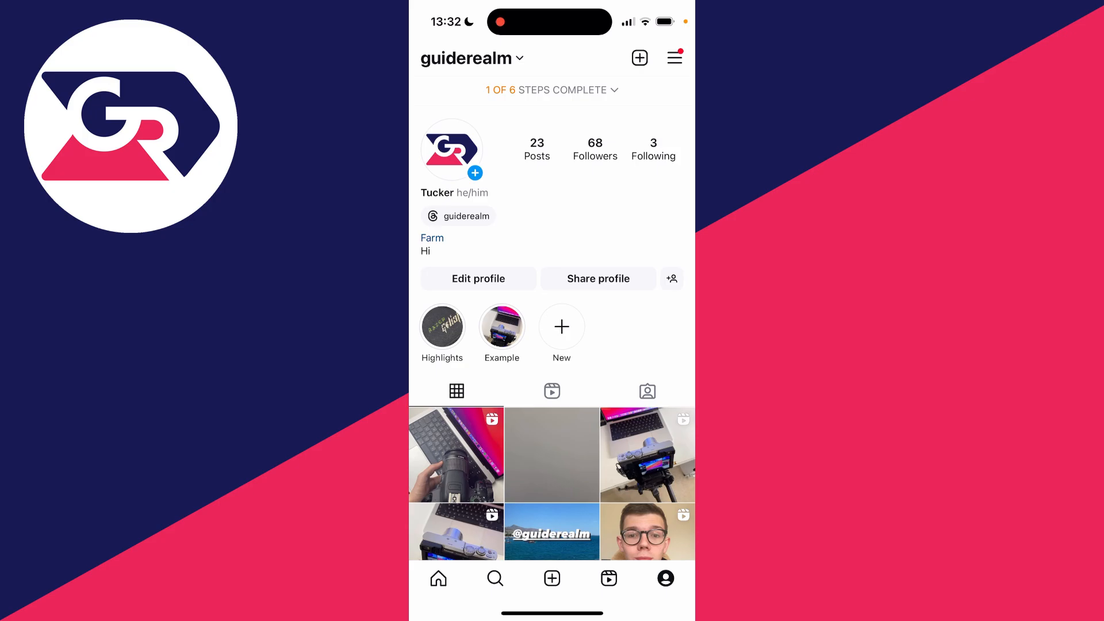
{"action": "left_click", "coordinate": [673, 57]}
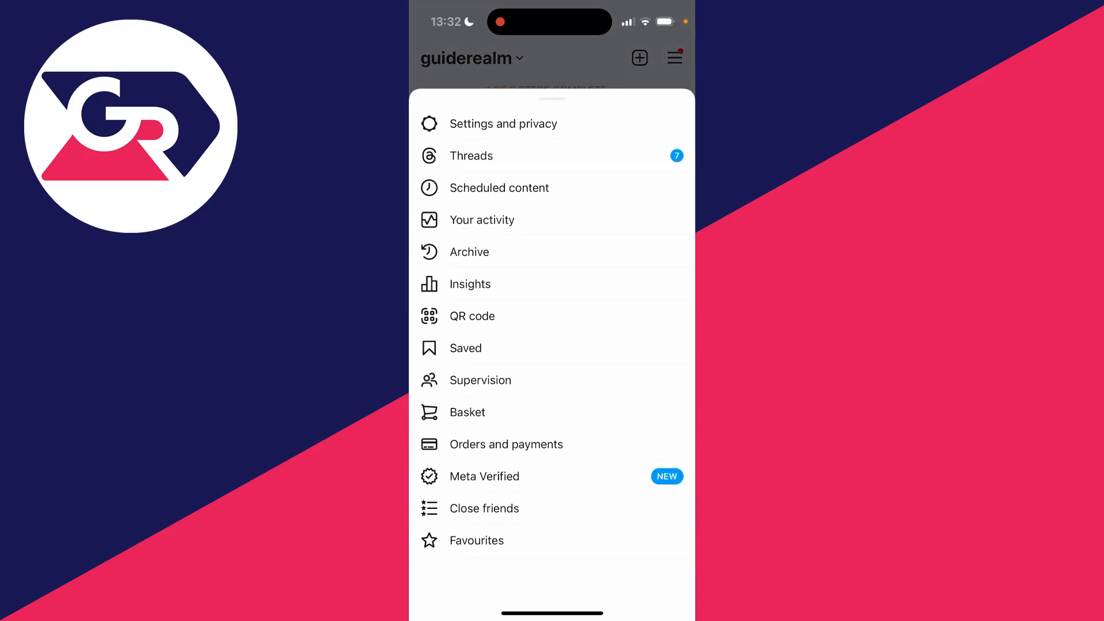
Visit Business tools and controls in Settings and privacy, then return to the profile showing Farm
{"action": "left_click", "coordinate": [504, 123]}
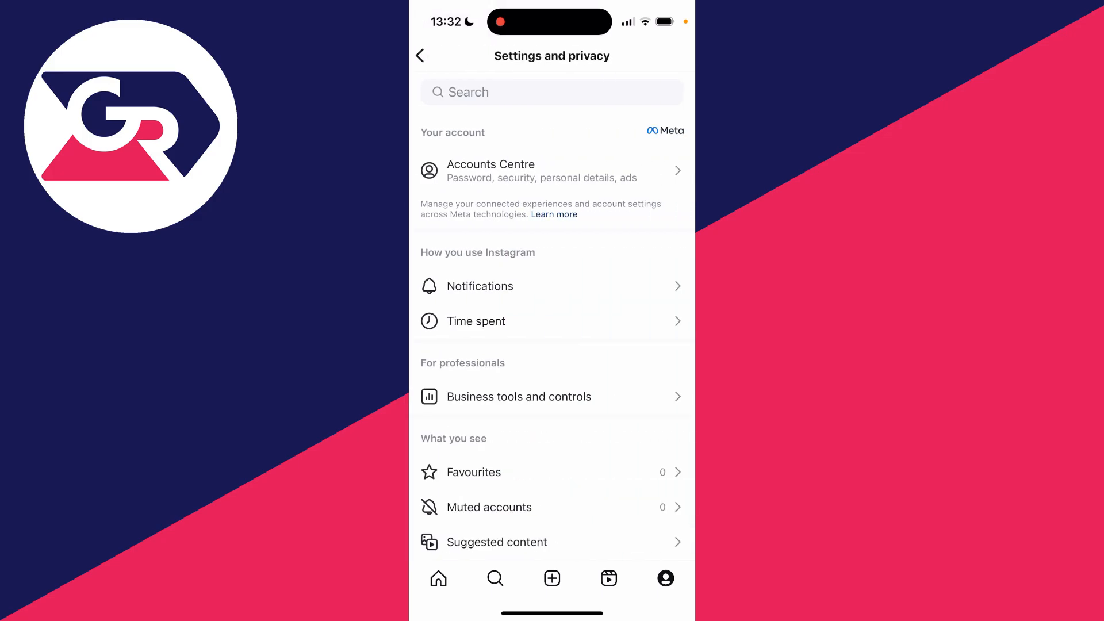
{"action": "scroll", "scroll_direction": "down", "scroll_amount": 3}
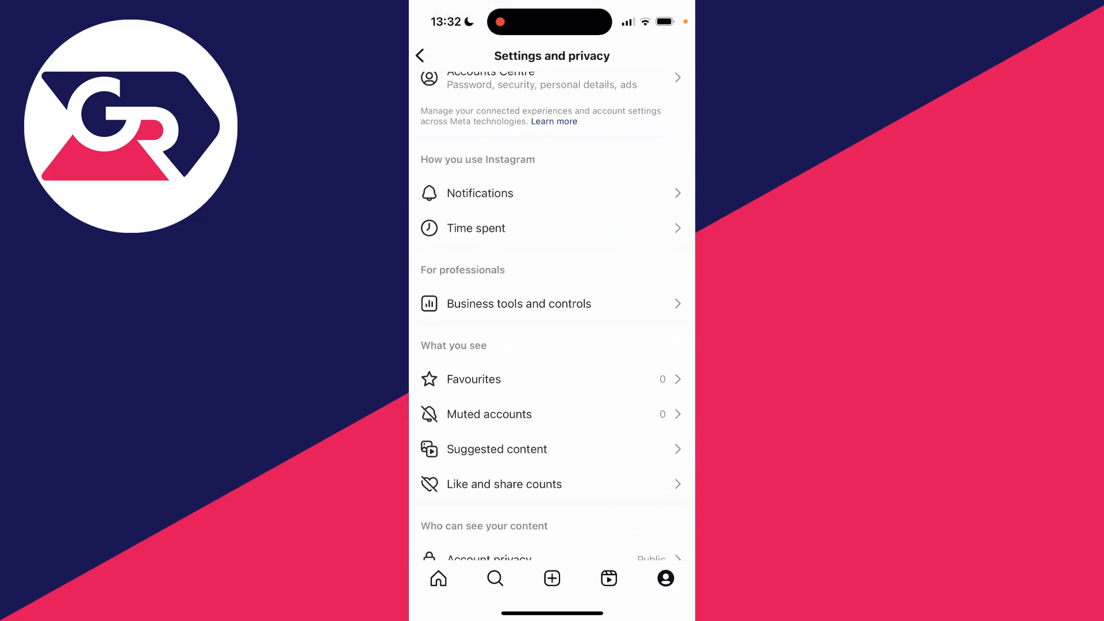
{"action": "left_click", "coordinate": [519, 304]}
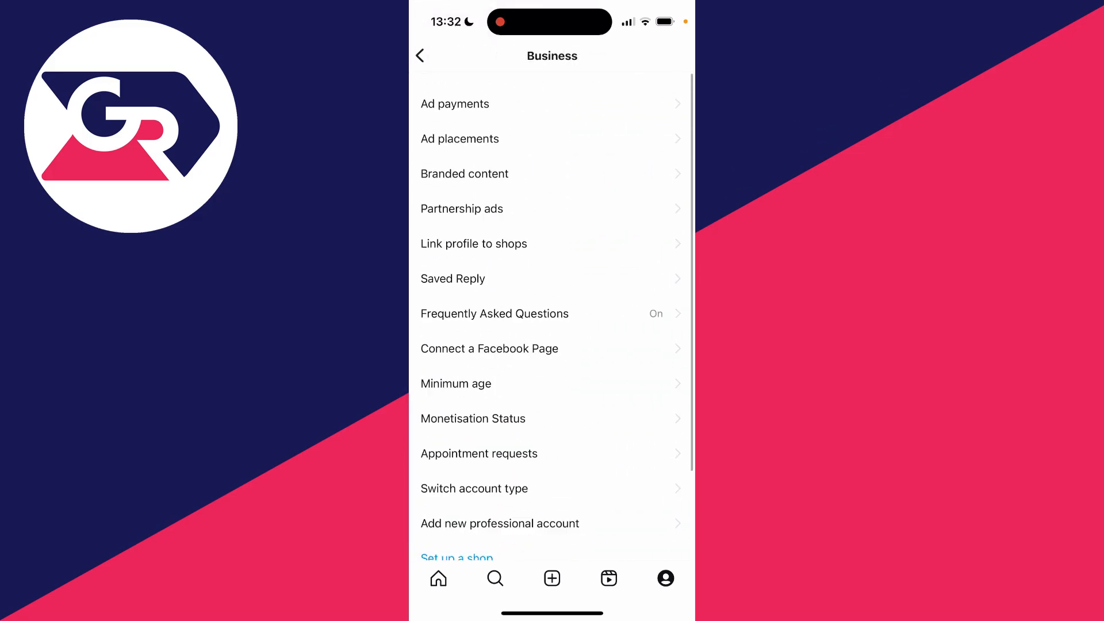
{"action": "left_click", "coordinate": [420, 55]}
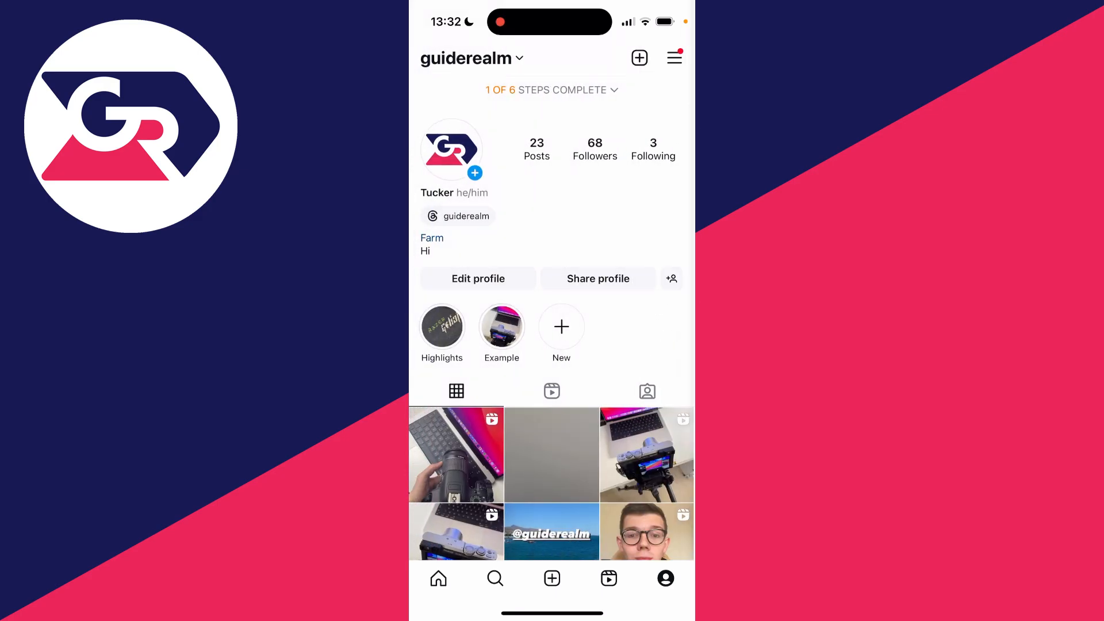